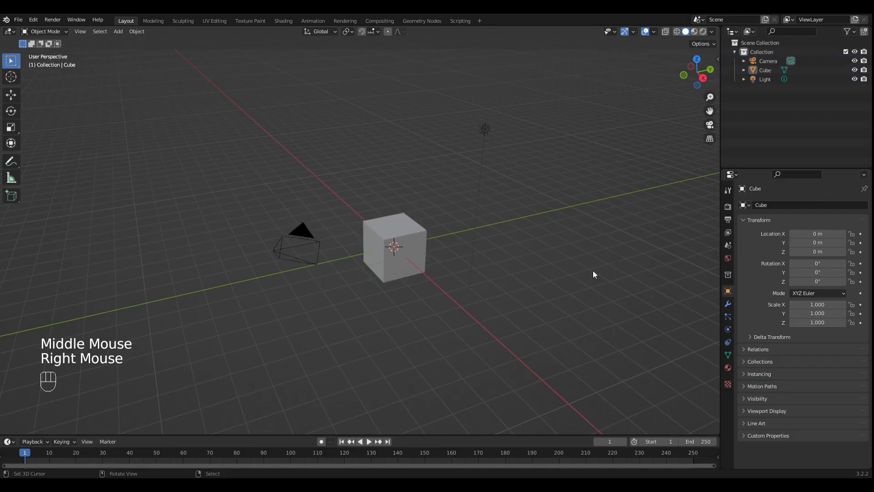
Step: Delete the default cube, camera and light and add an 8-vertex circle at the origin
key("a")
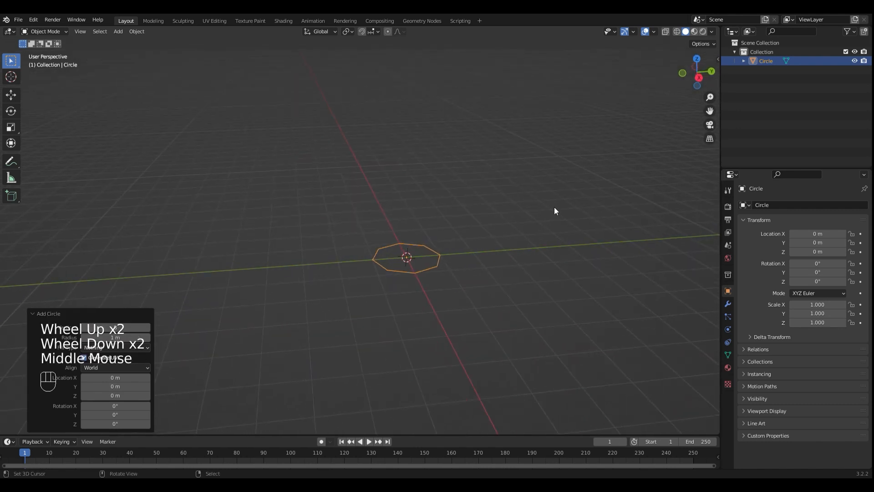
Step: In Edit Mode front view, fill the circle and extrude-scale rings into a wide-bodied bottle profile
key("Tab")
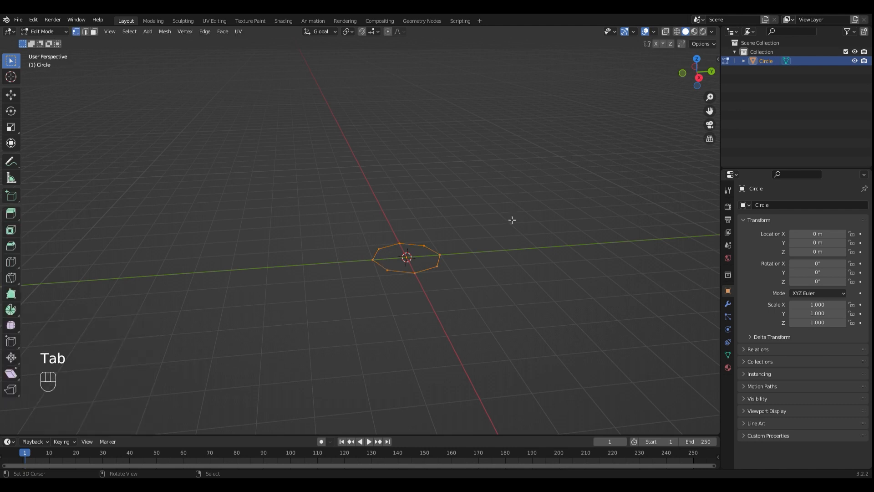
key("KP_1")
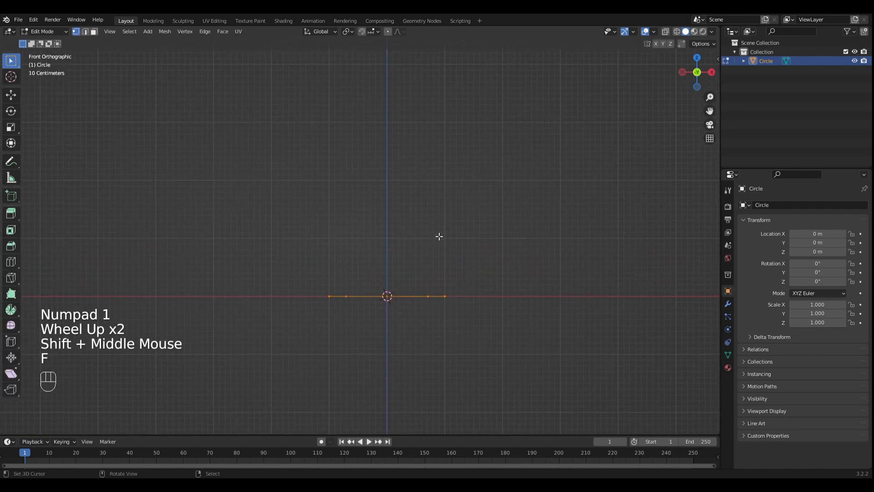
key("s")
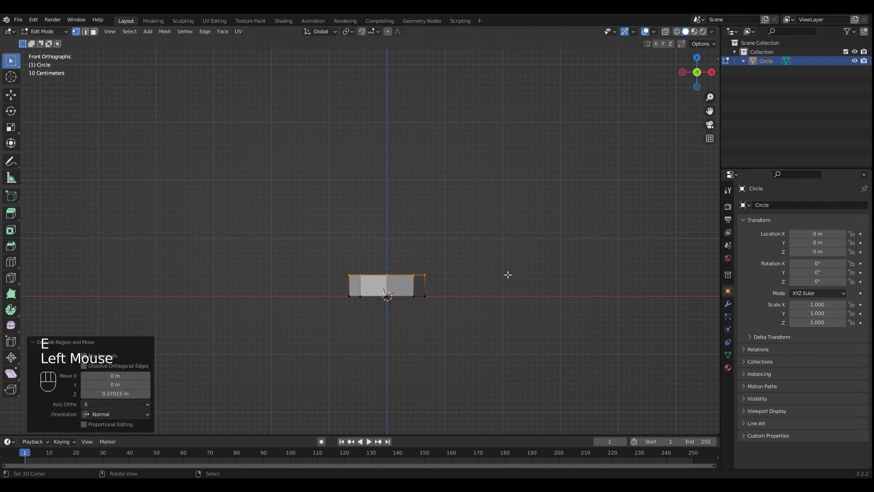
key("s")
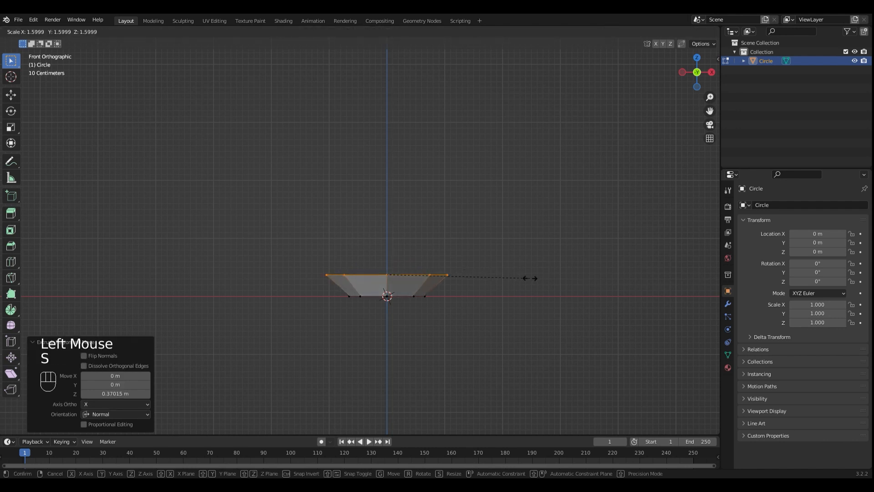
left_click(521, 290)
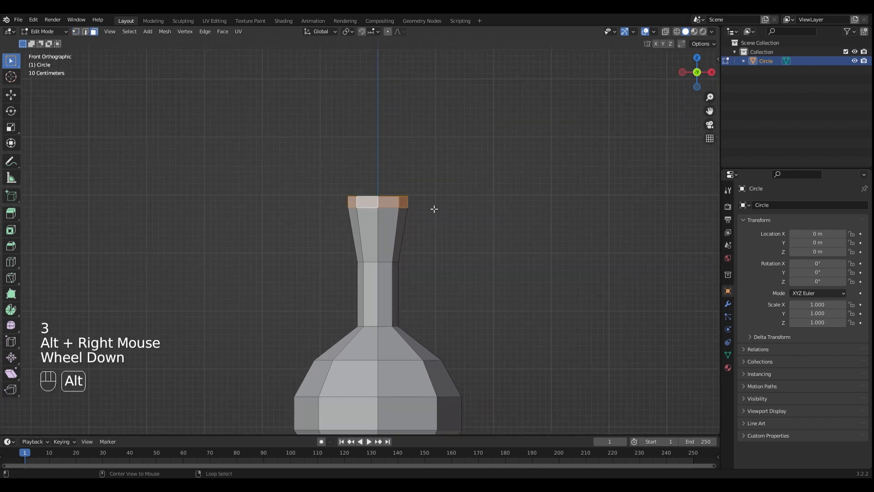
Step: Extrude the top face outward to form a thick flat rim around the opening
key("alt+e")
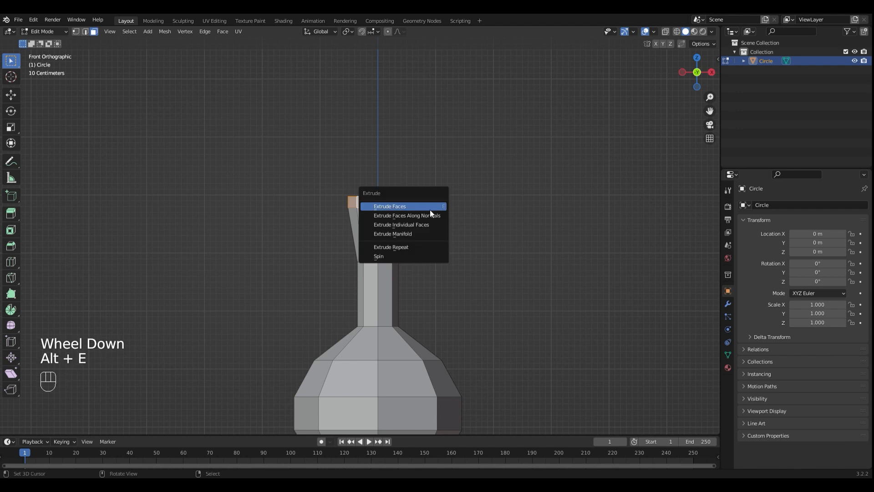
left_click(407, 216)
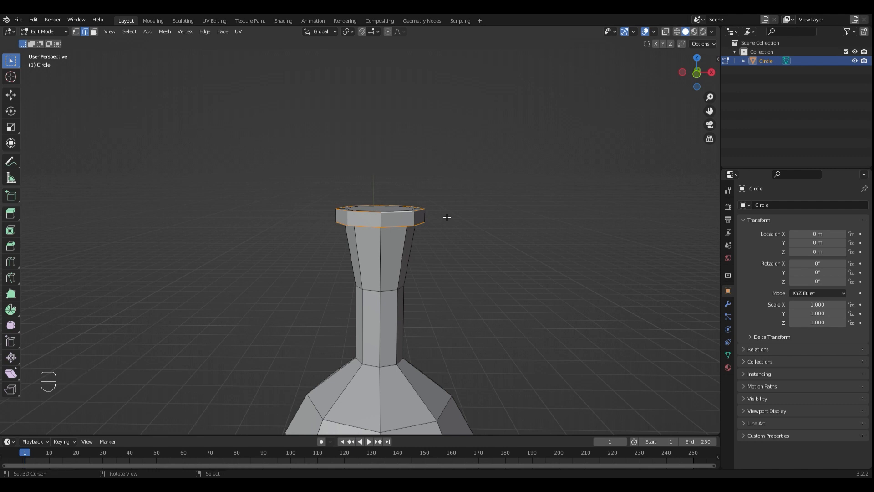
key("ctrl+v")
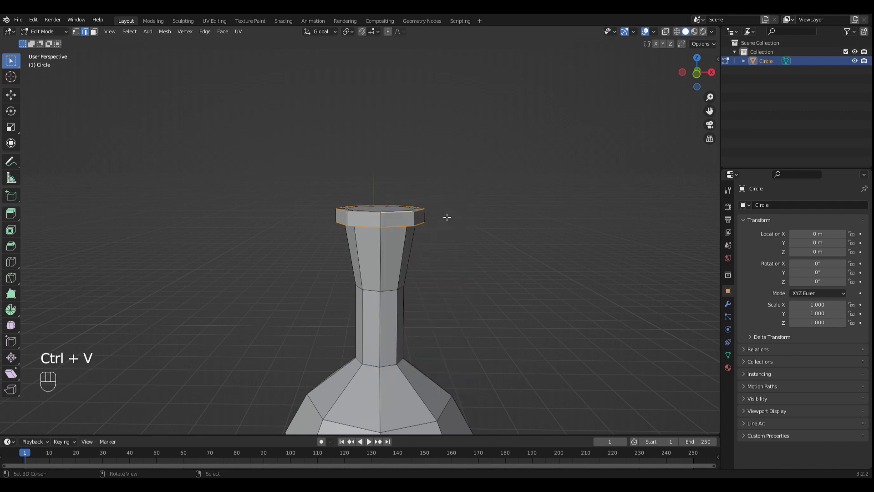
key("ctrl+b")
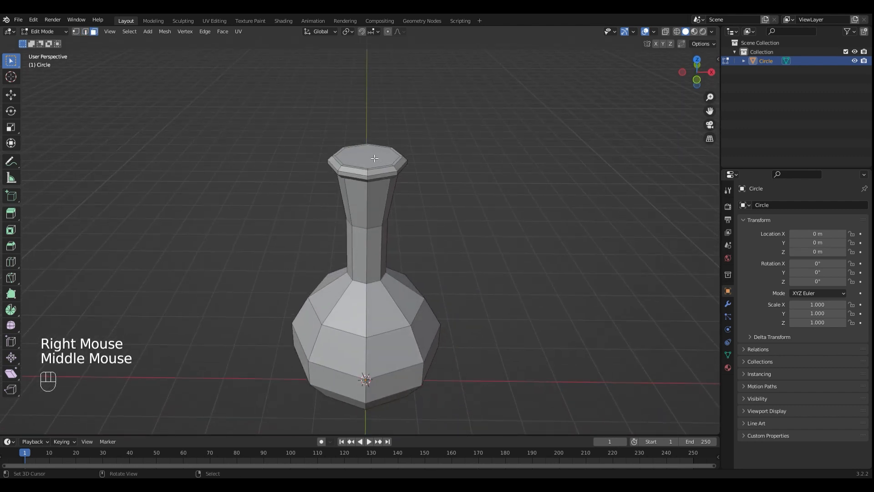
Step: Extrude the bottom face down and scale it to 0.584 for a tapered base
left_click(367, 156)
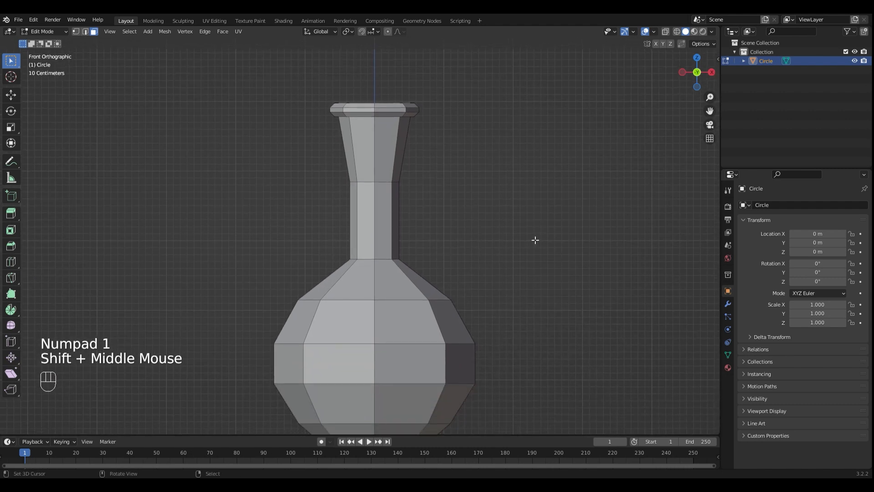
scroll("down", 3)
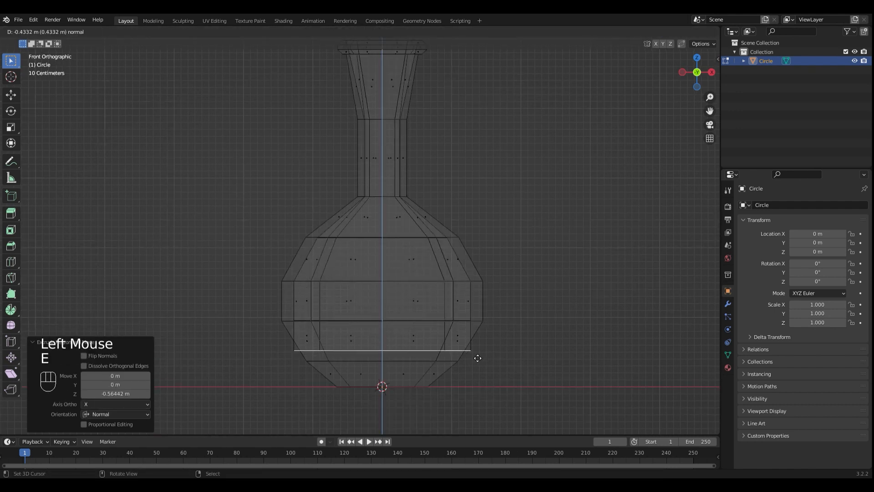
key("s")
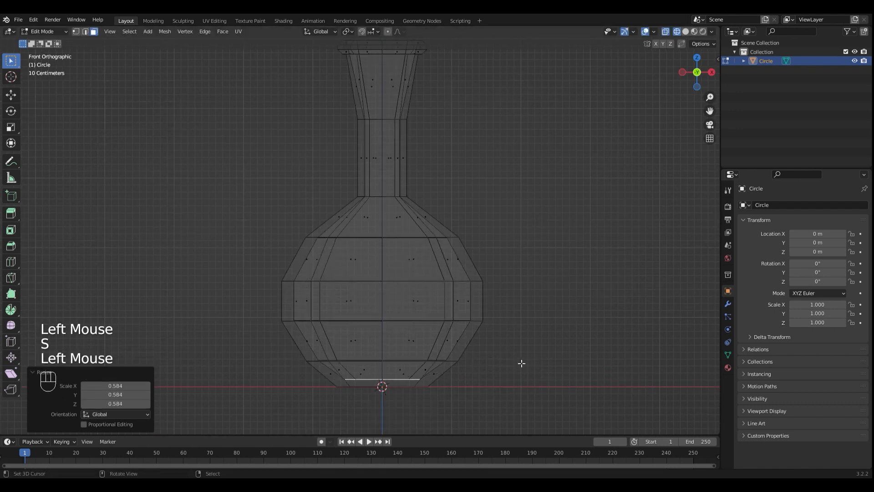
scroll("down", 3)
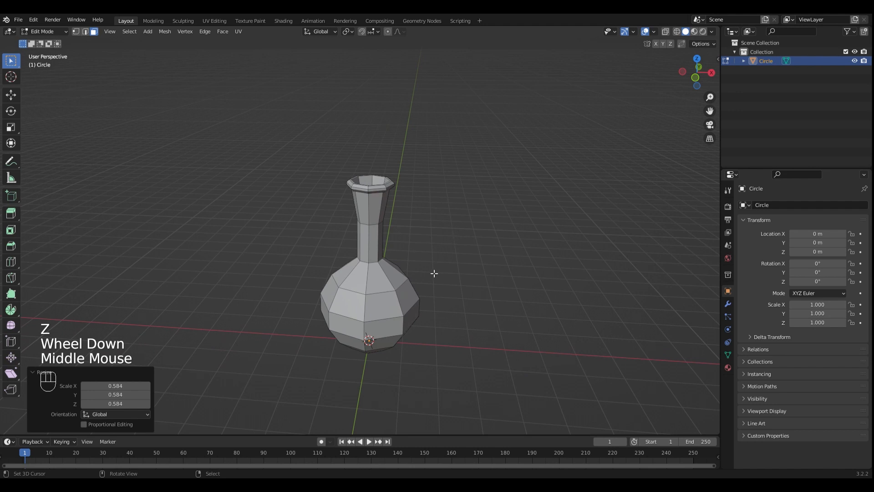
Step: Leave Edit Mode and hide the finished bottle, leaving the viewport empty
key("Tab")
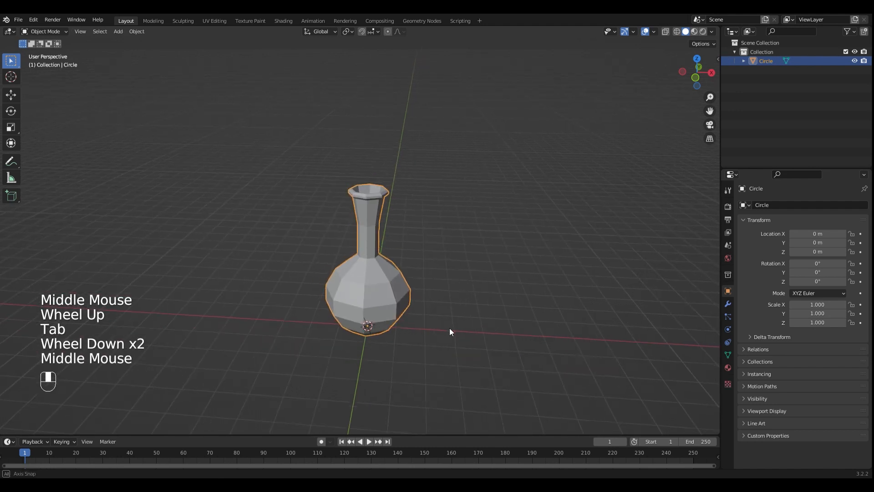
left_click_drag(451, 332, 414, 275)
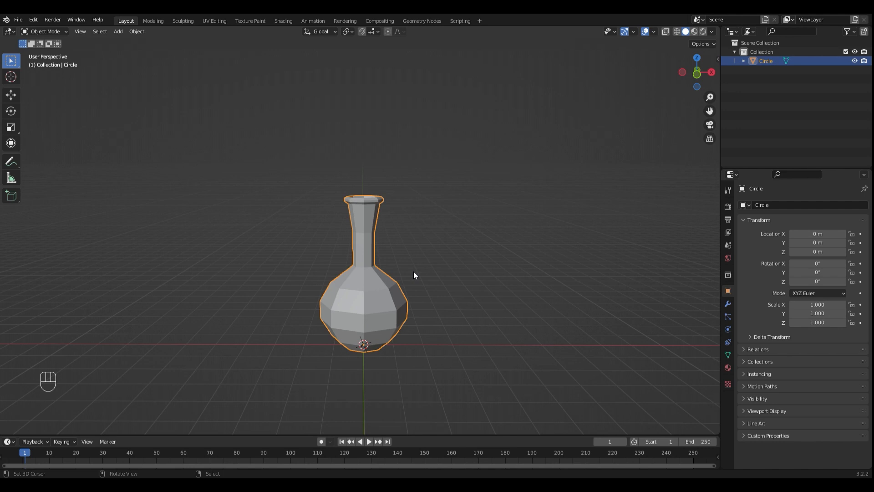
key("h")
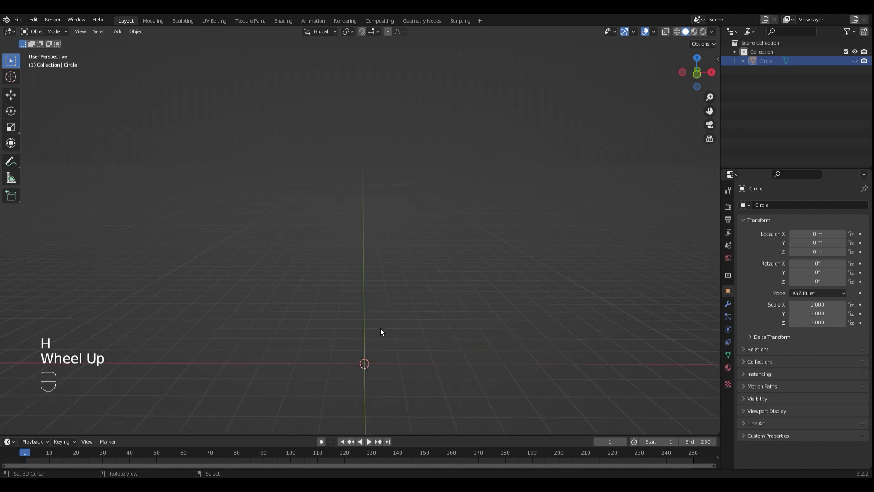
Step: Add a second circle, rotate it 90°, move it along X and scale it to 0.675
key("shift+a")
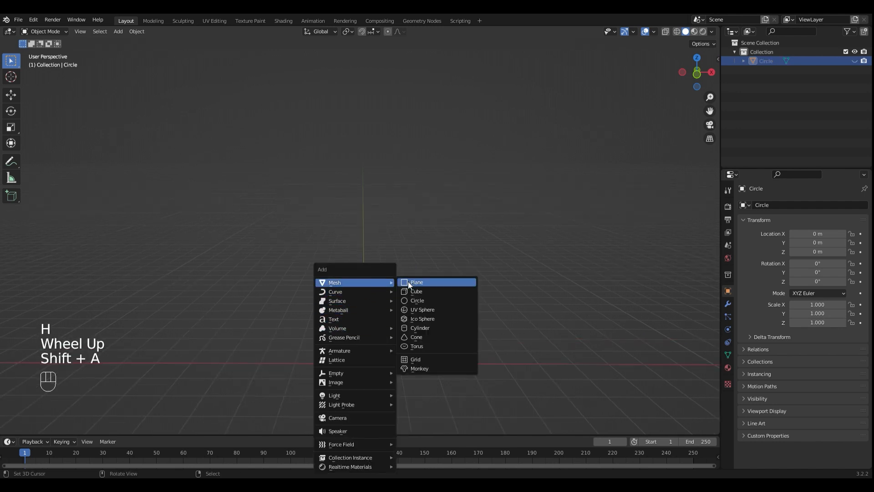
left_click(416, 301)
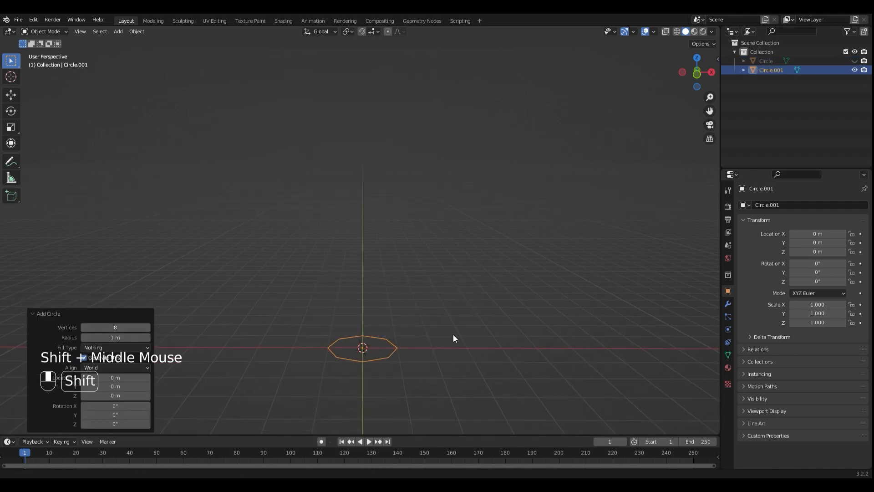
key("g")
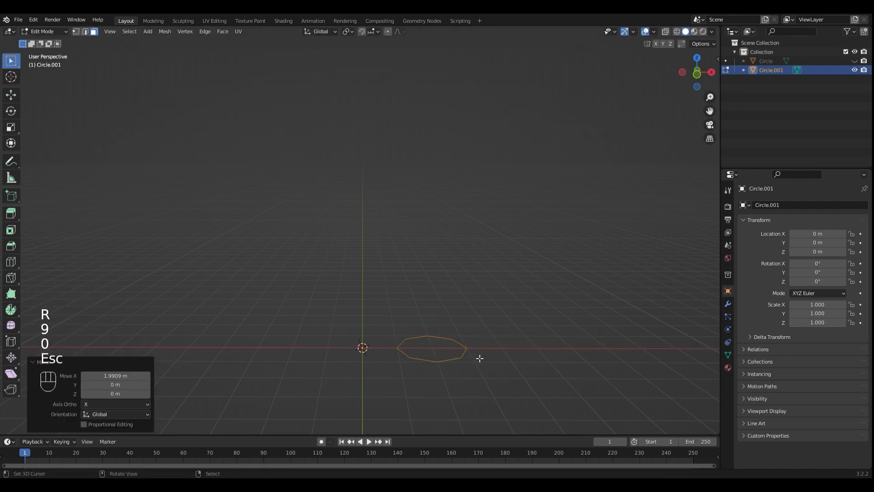
key("Return")
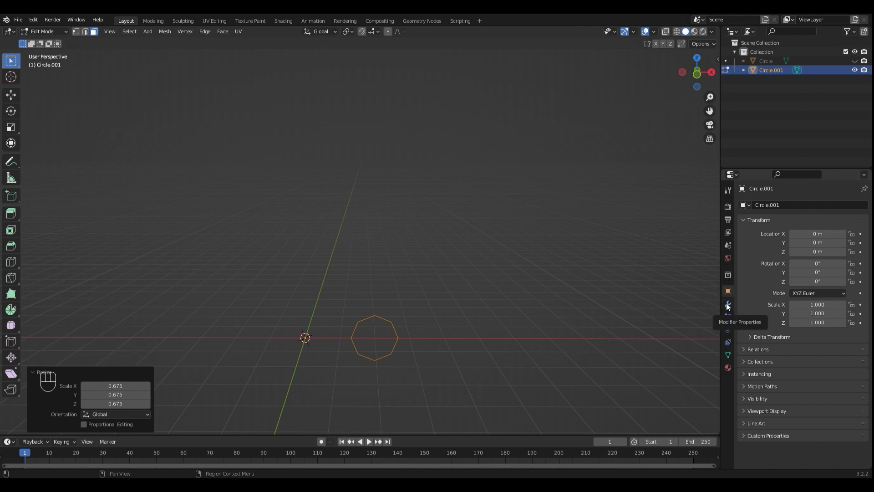
Step: Set the Screw modifier's Screw to 3.5 m and Iterations to 2 for a two-turn spiral
left_click(780, 205)
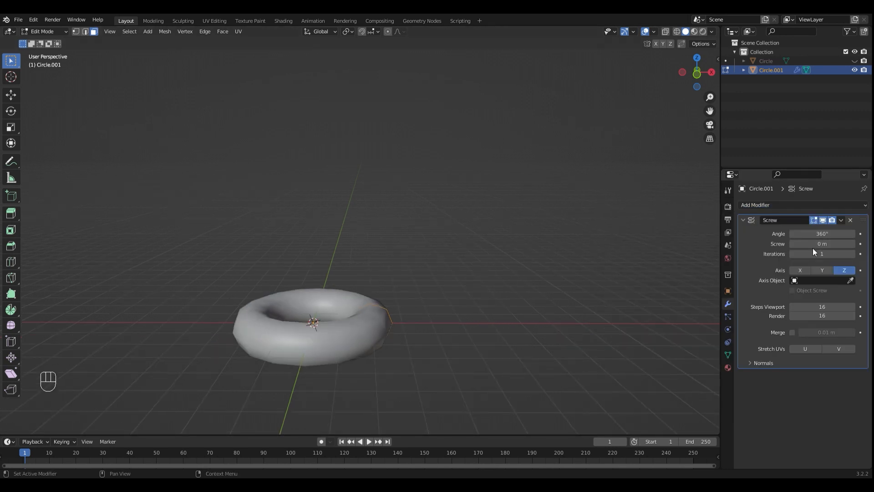
left_click_drag(803, 244, 831, 244)
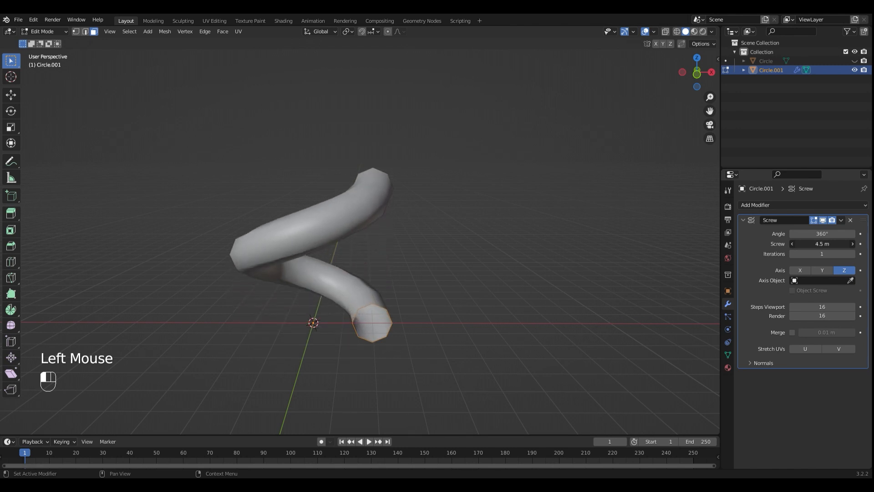
double_click(822, 254)
type("2")
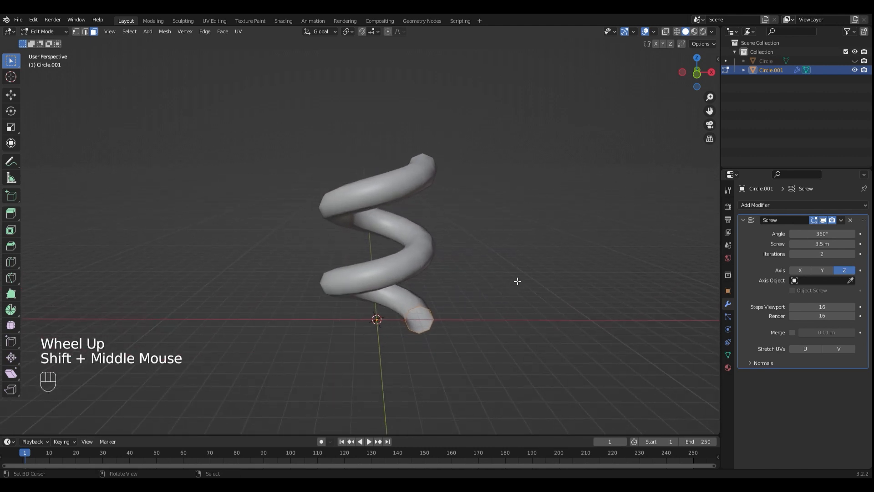
scroll("down", 3)
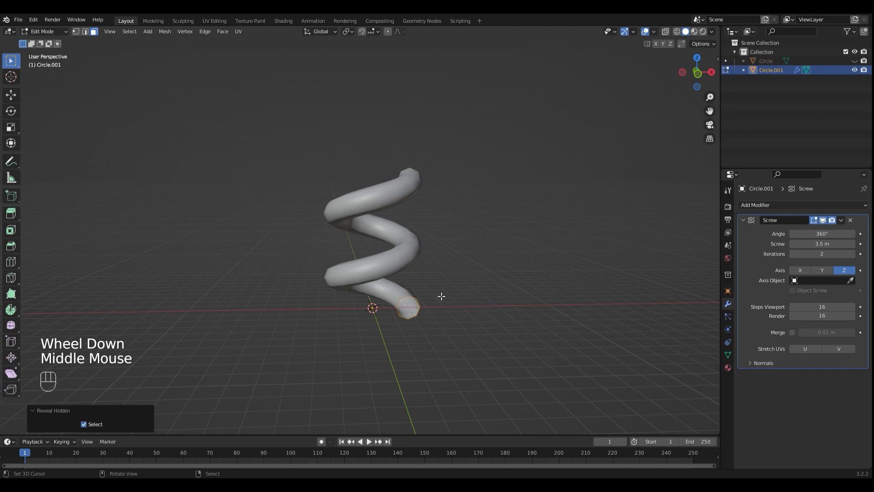
Step: Scale the spiral down onto the bottle neck and lower Screw to 2.6 m
key("Tab")
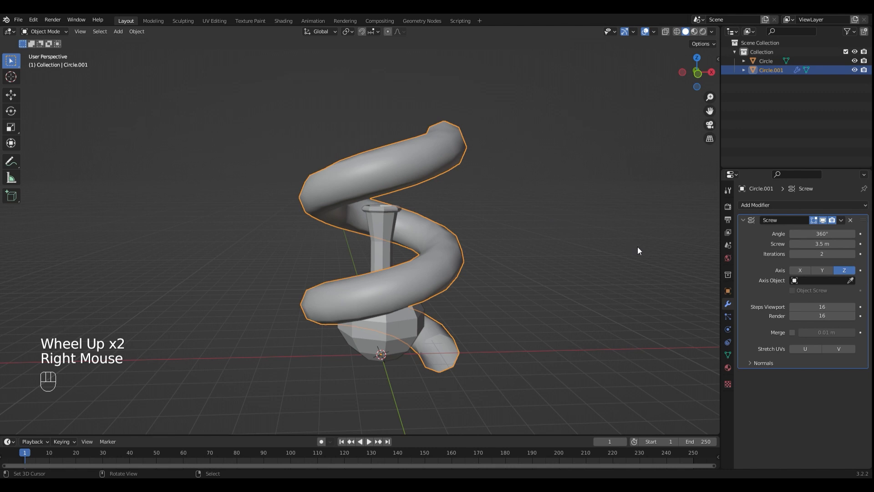
key("s")
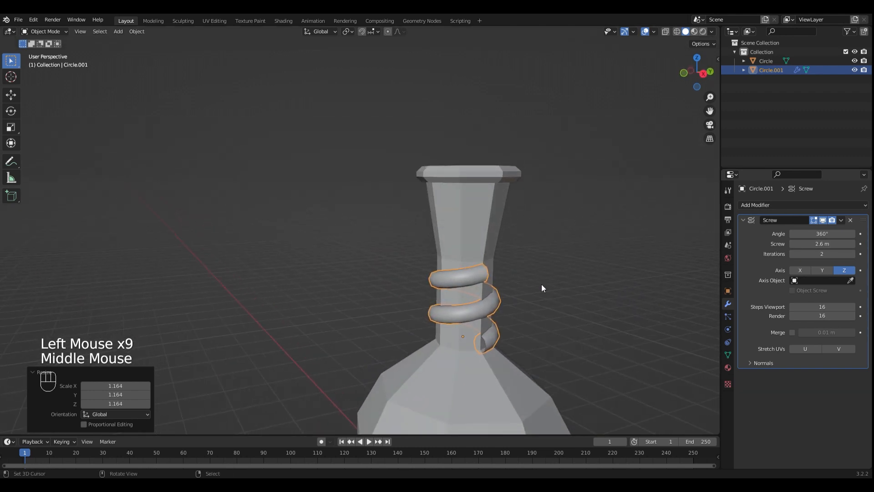
scroll("up", 3)
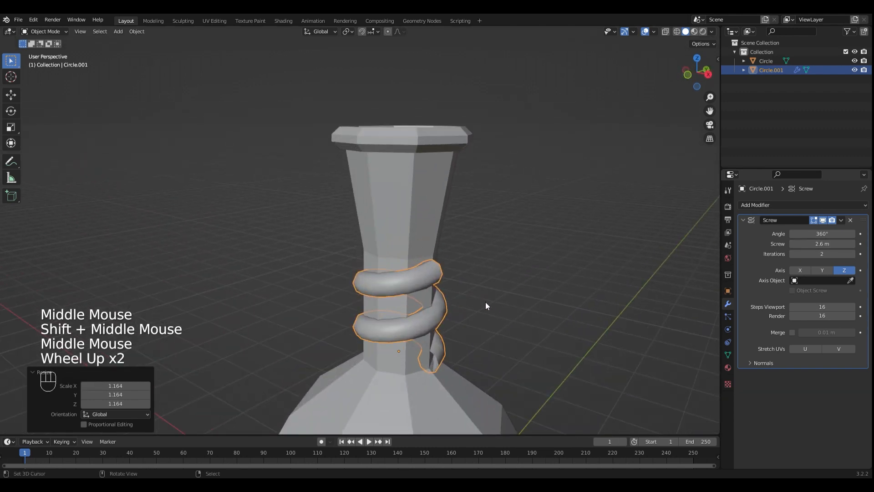
scroll("up", 3)
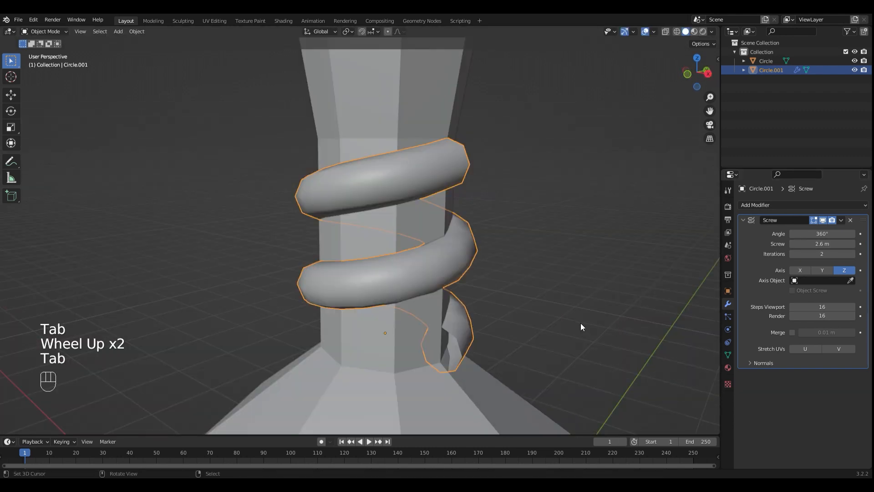
scroll("down", 3)
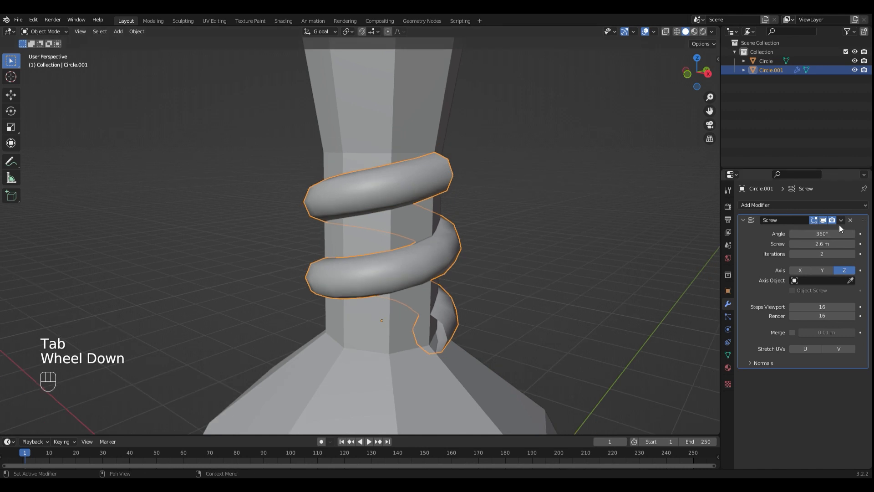
Step: Apply the Screw modifier and reshape the coil's open end loop around the neck
key("Tab")
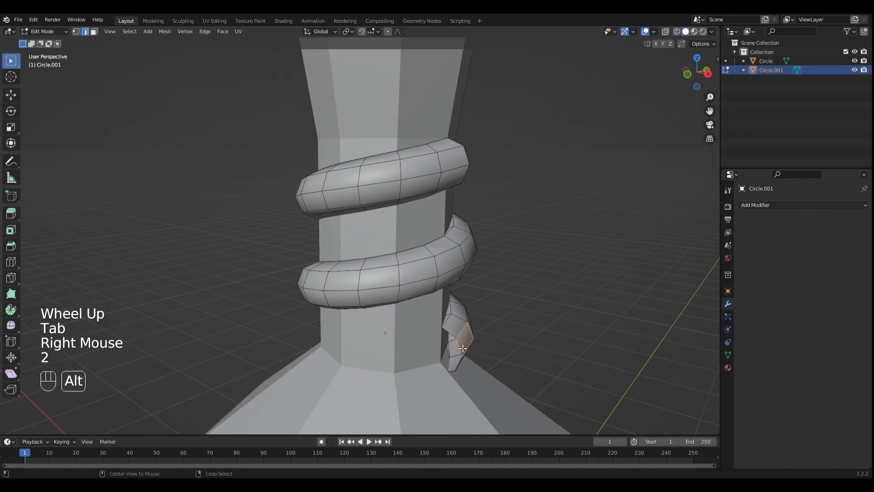
left_click_drag(462, 349, 602, 330)
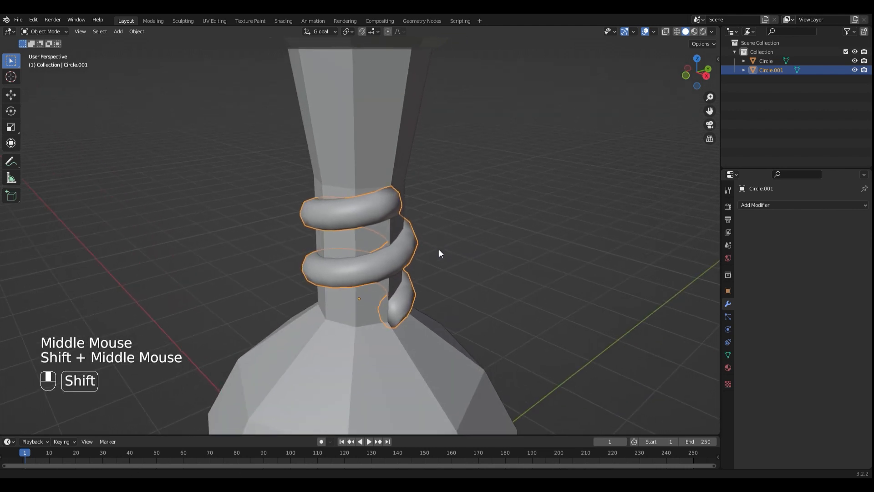
left_click_drag(440, 254, 467, 245)
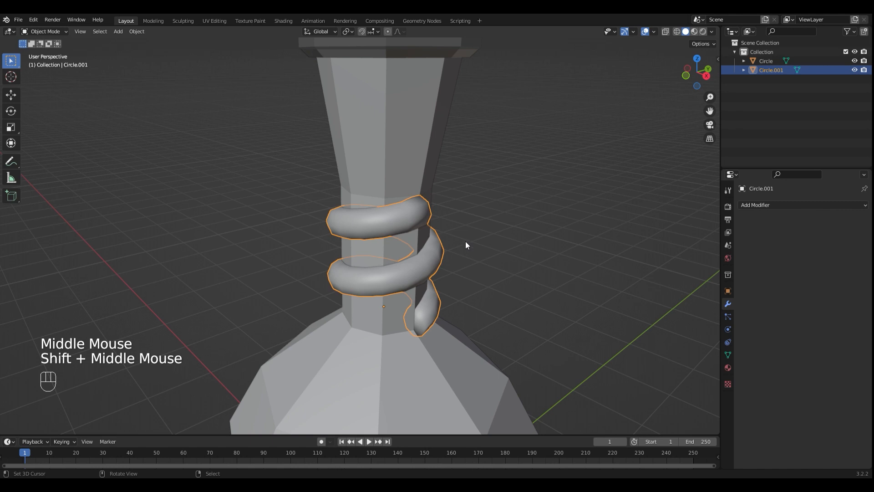
scroll("down", 3)
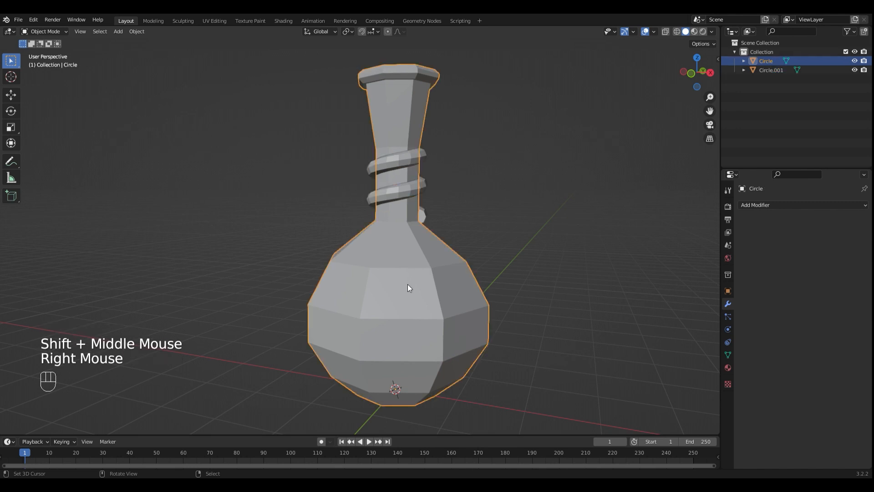
Step: Create a new teal material for the bottle with Transmission around 0.18
left_click(729, 367)
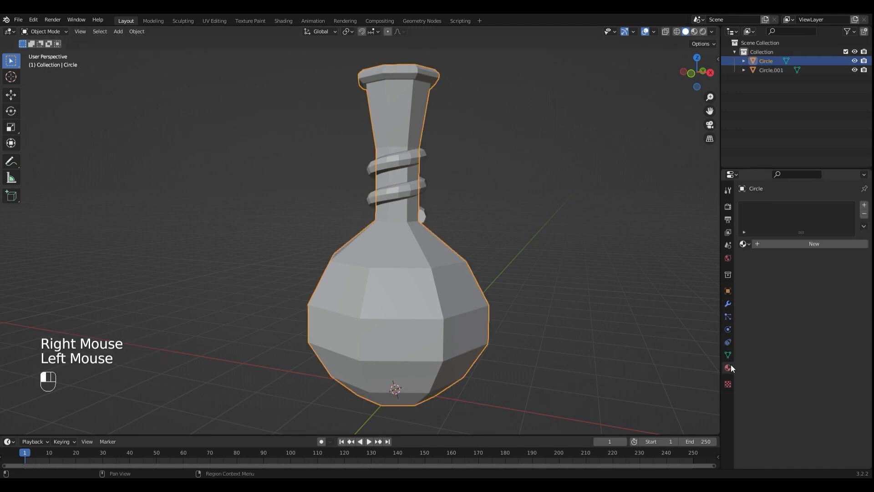
left_click(727, 367)
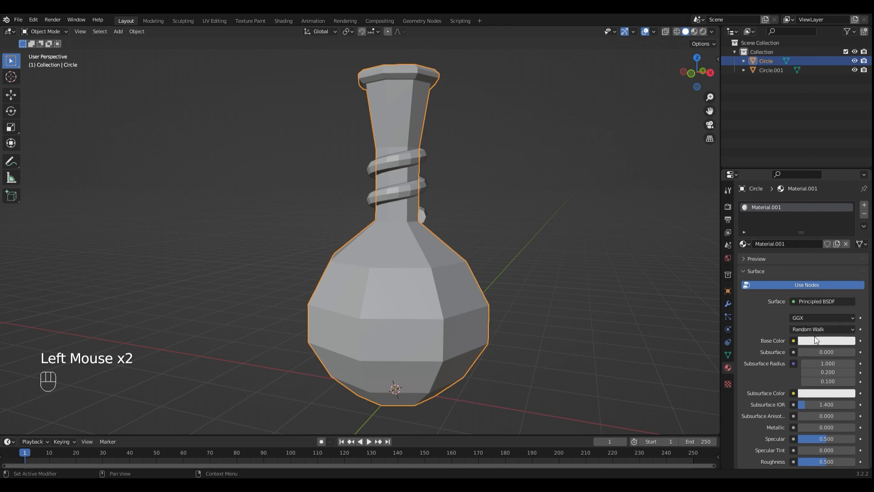
left_click(827, 340)
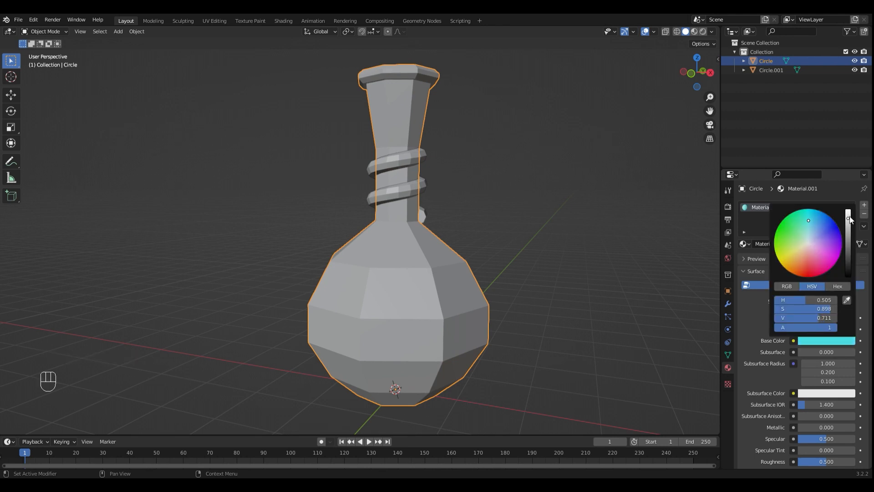
left_click(827, 340)
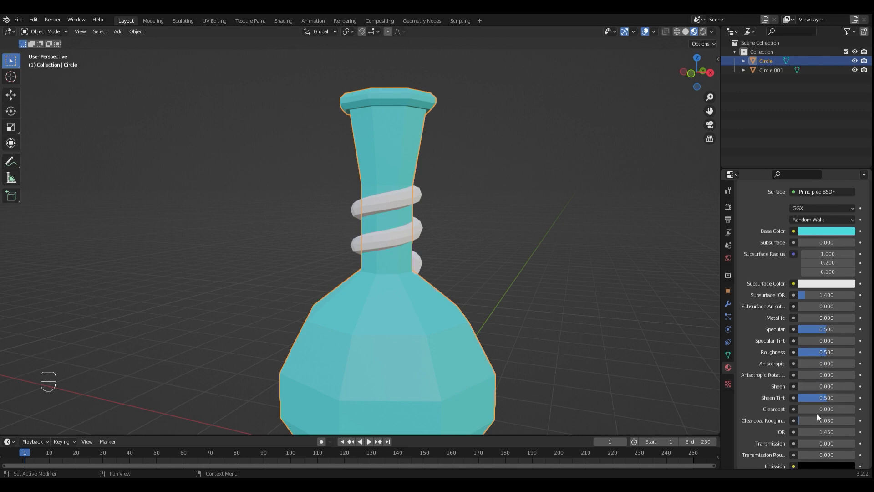
left_click_drag(825, 442, 801, 442)
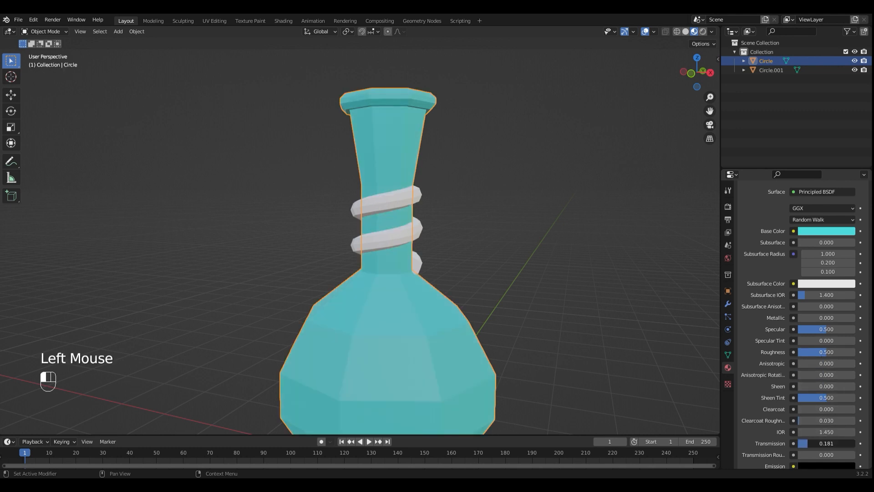
scroll("down", 3)
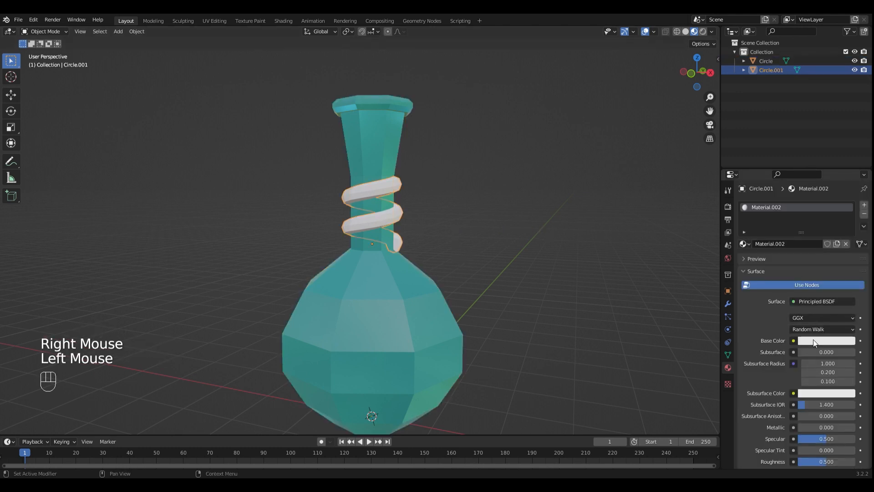
Step: Assign a new green base colour material to the spiral ornament
left_click(827, 340)
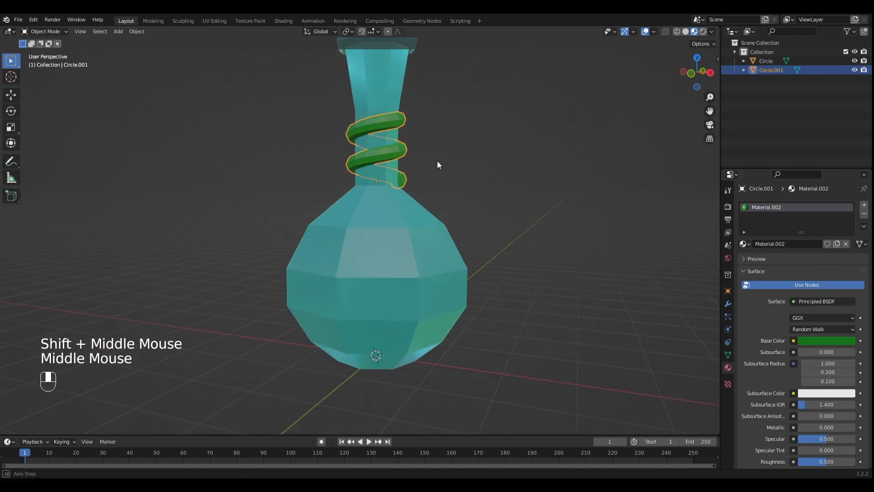
left_click_drag(438, 165, 488, 234)
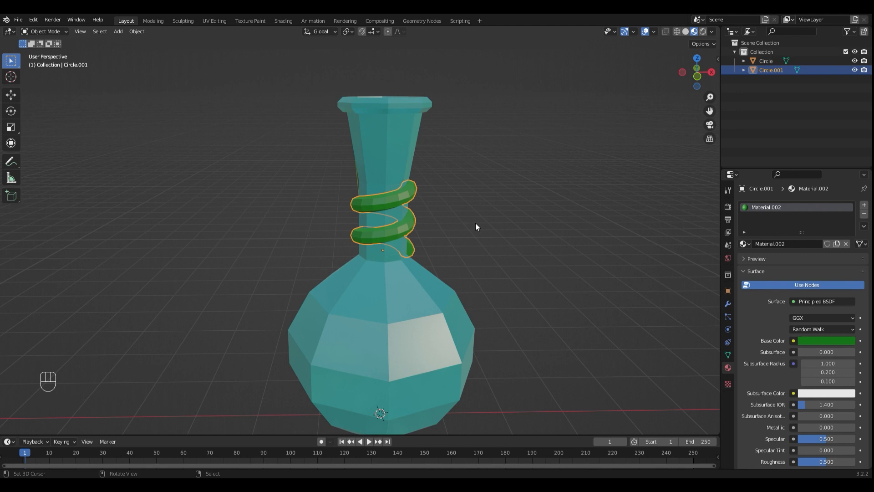
scroll("down", 3)
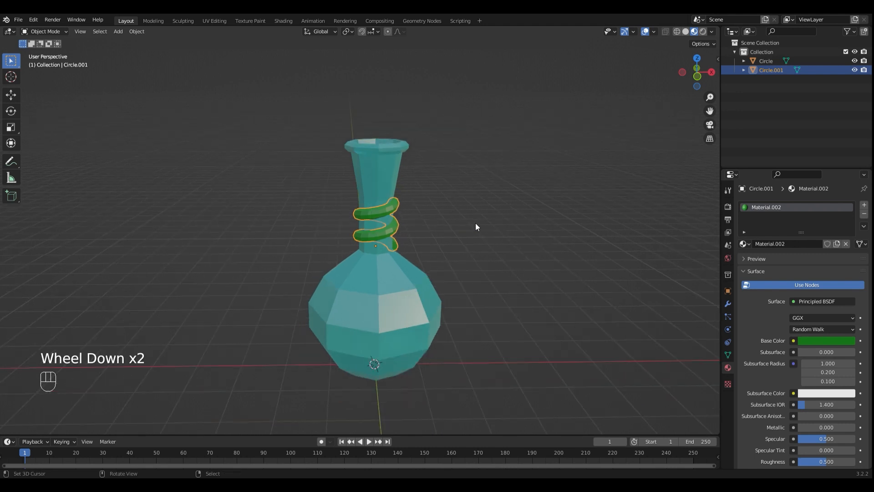
Step: Add an 8-vertex circle, scale it to the opening and raise it above the bottle's mouth
key("shift+a")
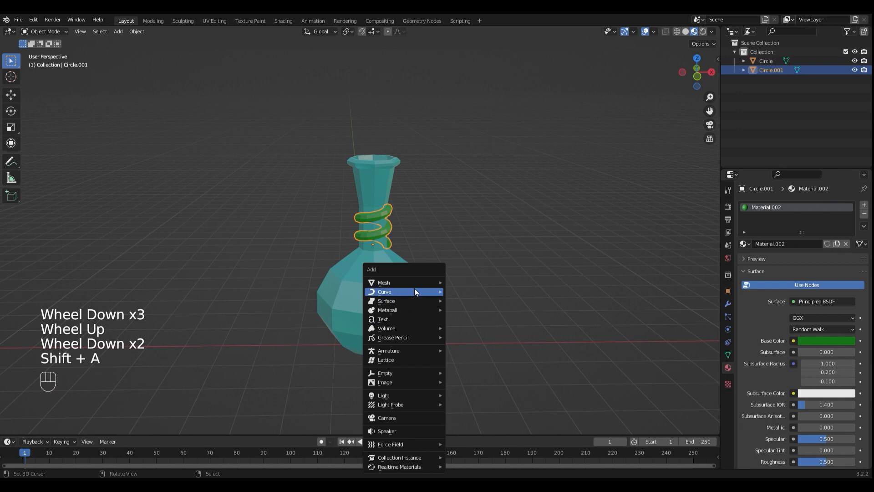
mouse_move(384, 282)
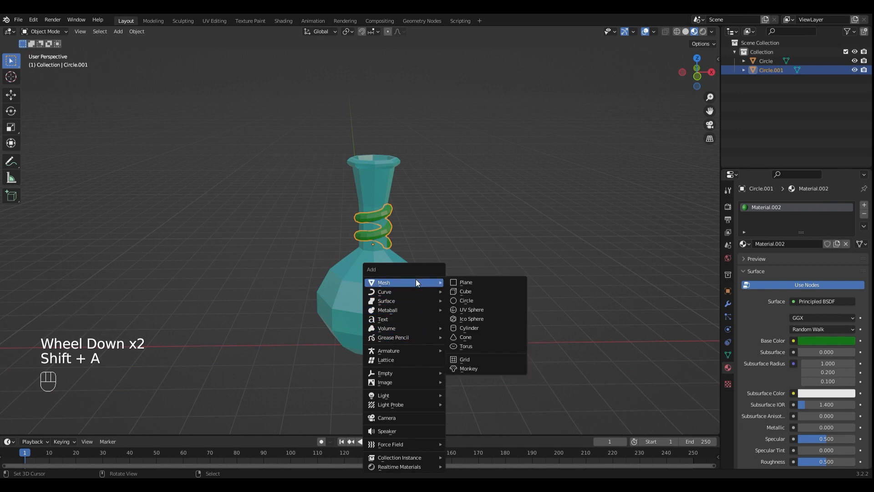
left_click(467, 299)
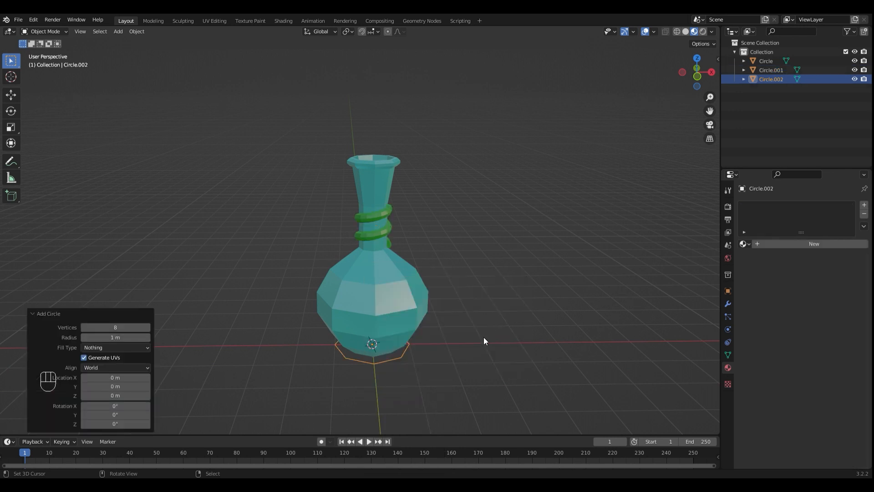
key("g")
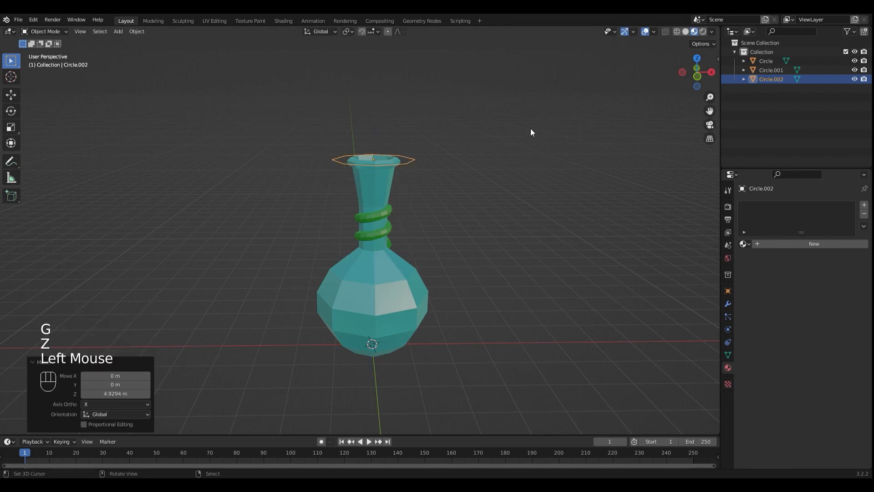
key("s")
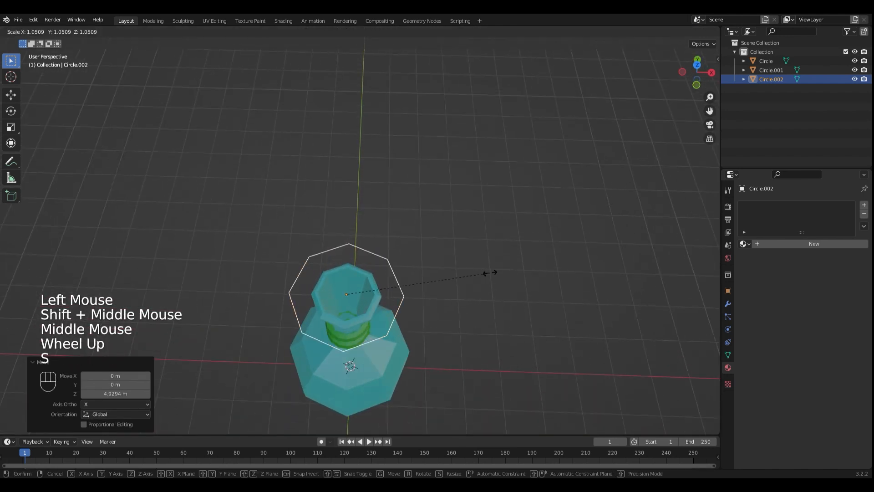
key("Escape")
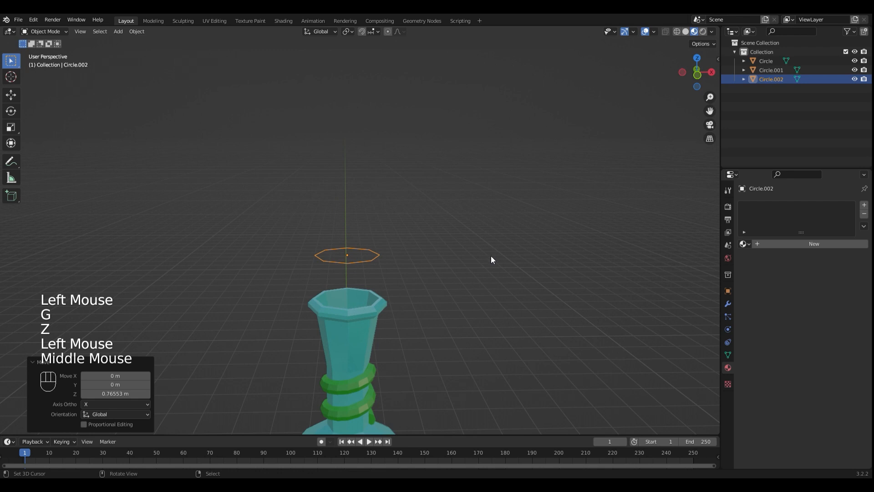
Step: Fill and extrude the circle into a solid cork with a sheared, slanted top
key("Tab")
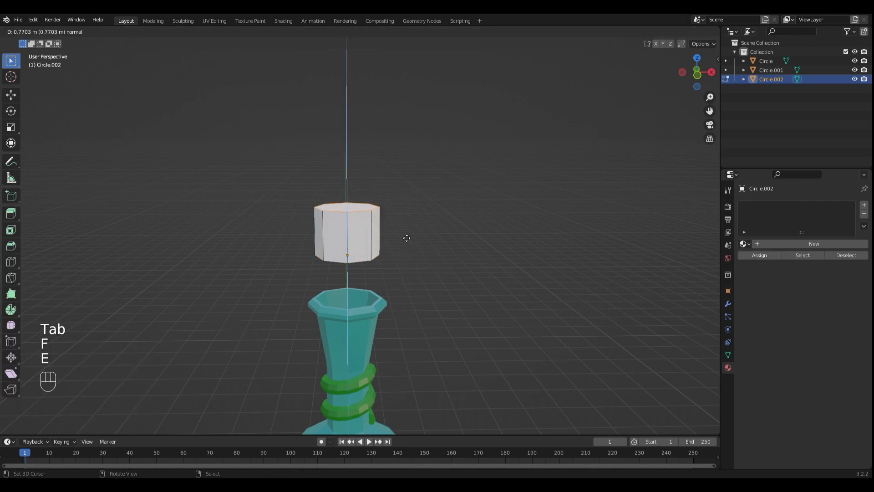
key("s")
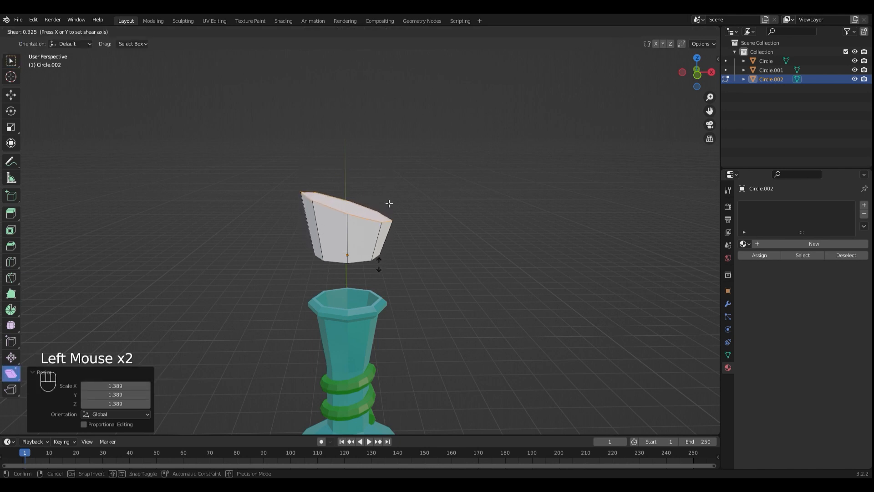
key("Tab")
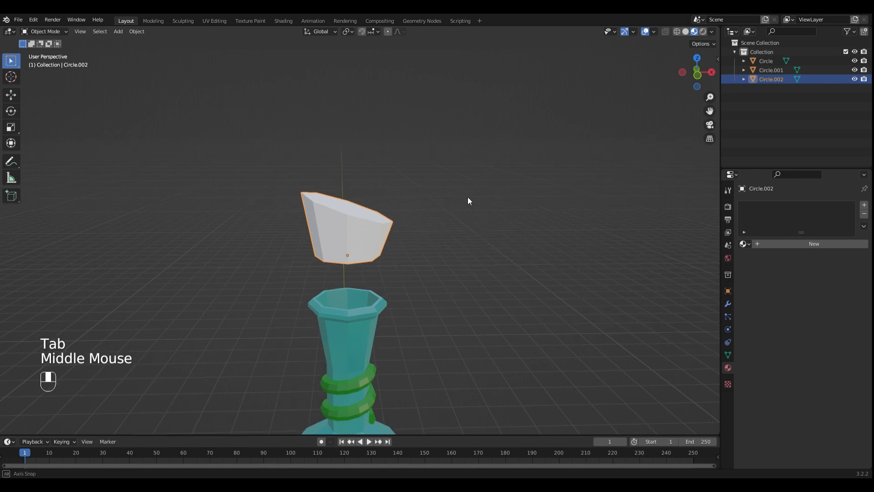
Step: Refine the cork's top face, then shrink it and lower it into the bottle's neck
key("Tab")
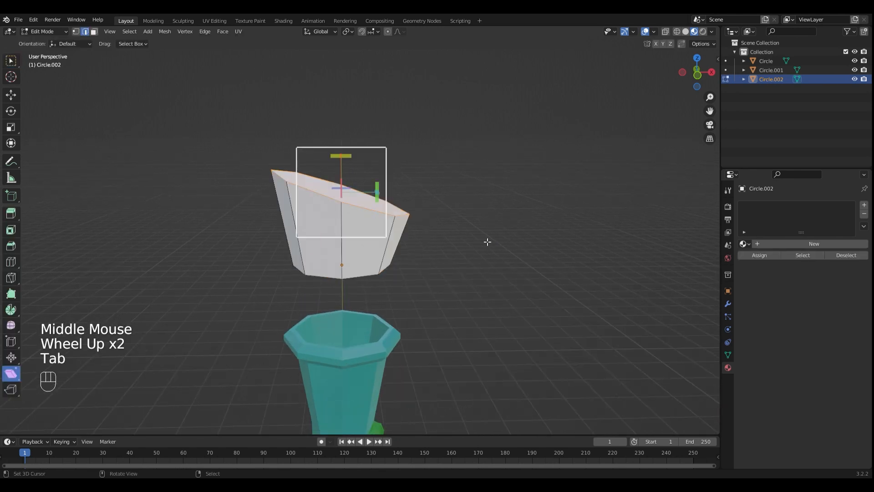
key("Tab")
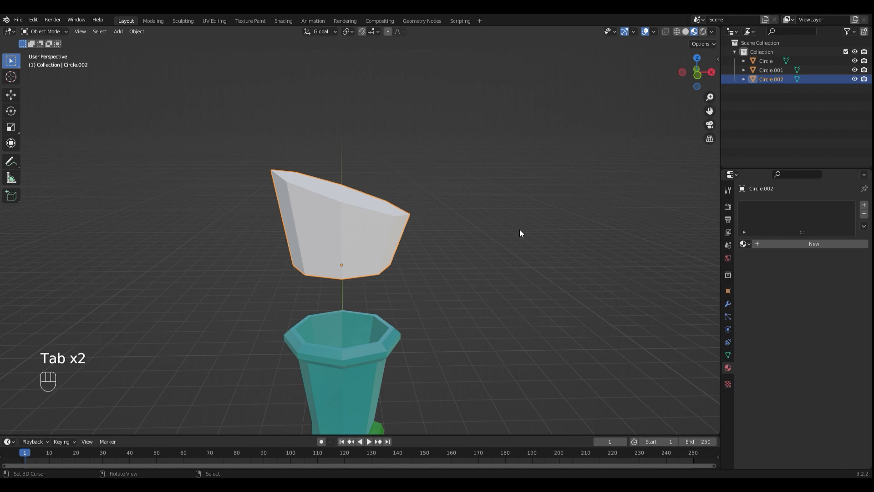
key("g")
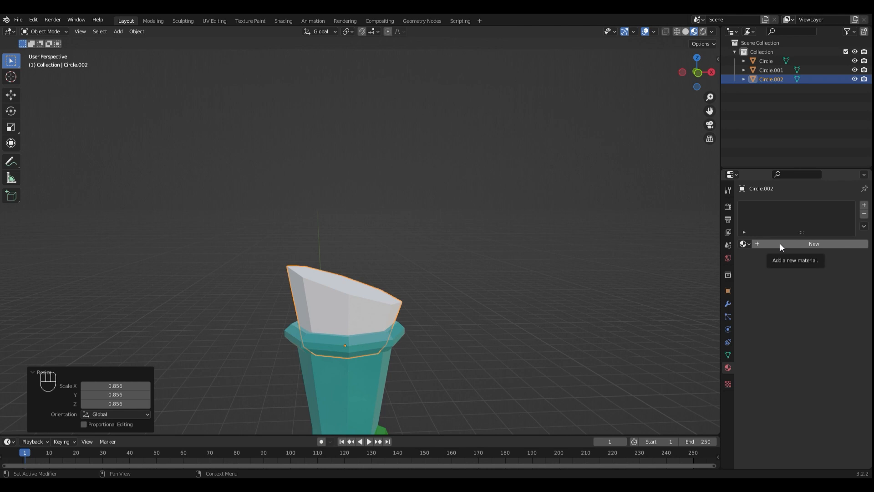
Step: Create a new dark brown material for the cork
left_click(813, 244)
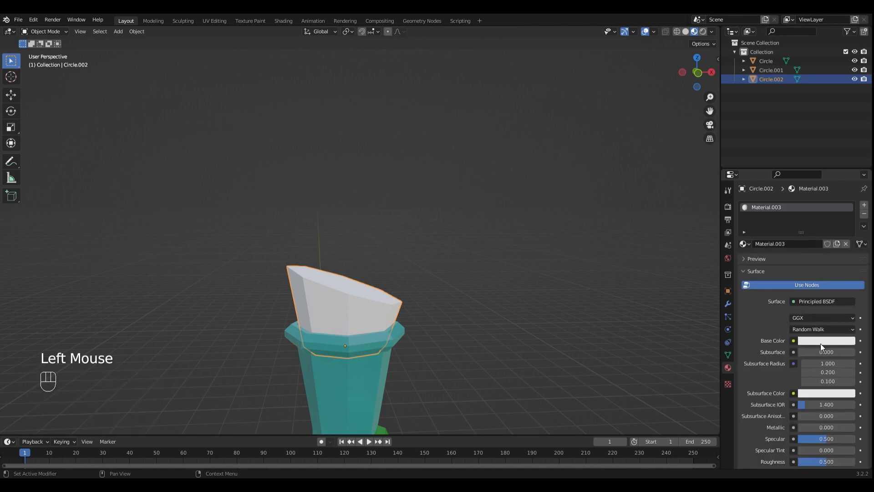
left_click(826, 339)
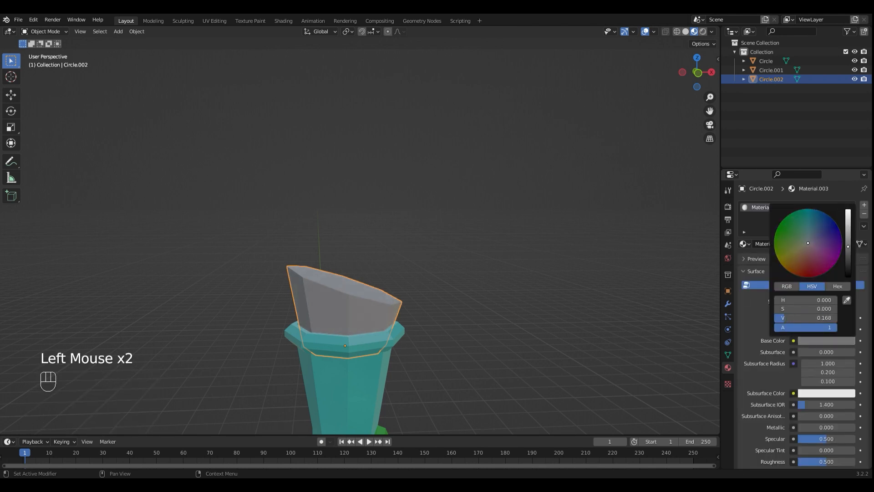
left_click(799, 261)
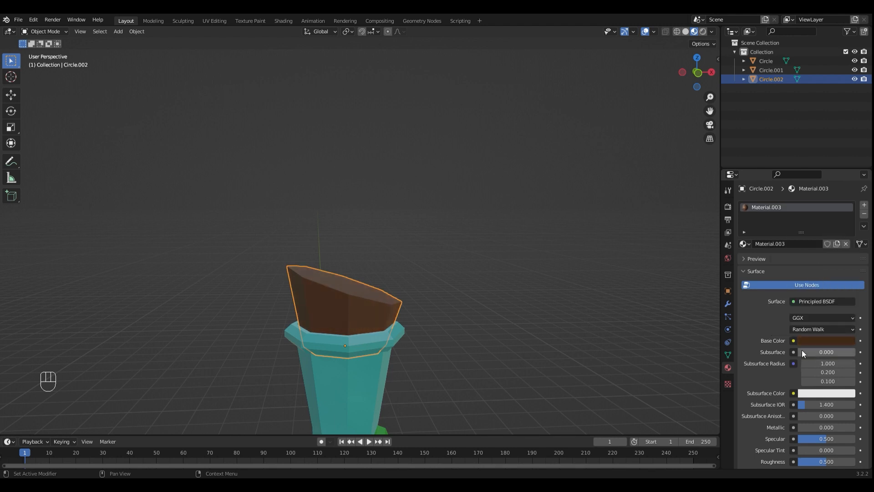
scroll("down", 3)
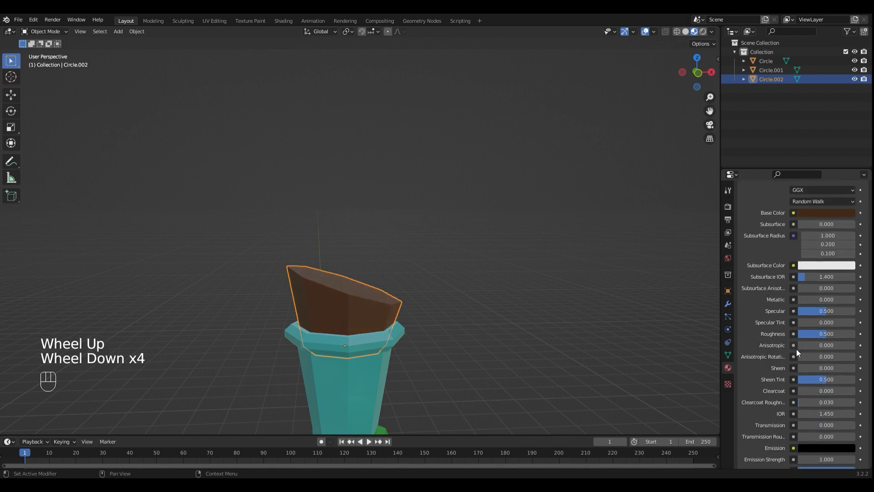
Step: Raise the cork's roughness to about 0.67 and fine-tune the brown colour
left_click_drag(825, 333, 831, 333)
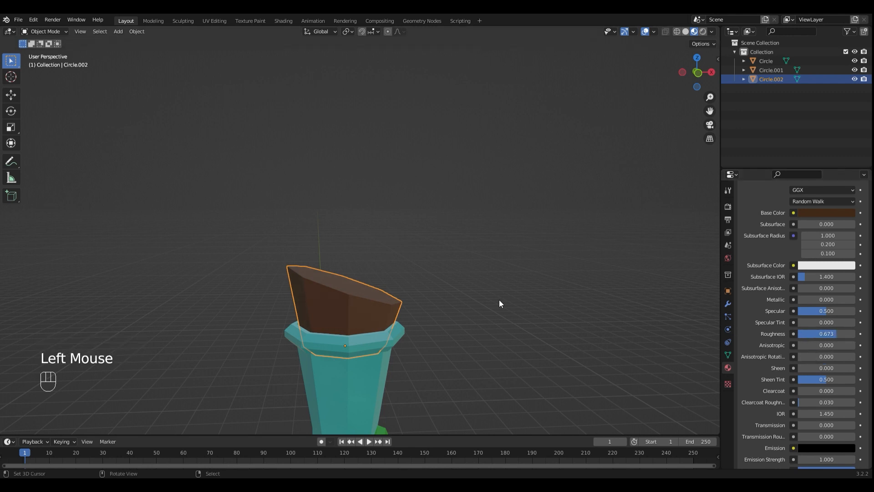
scroll("down", 3)
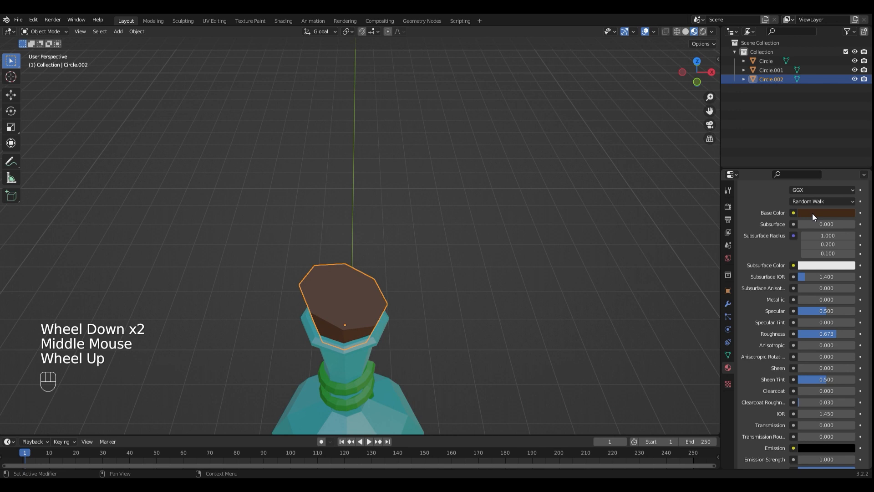
left_click(826, 212)
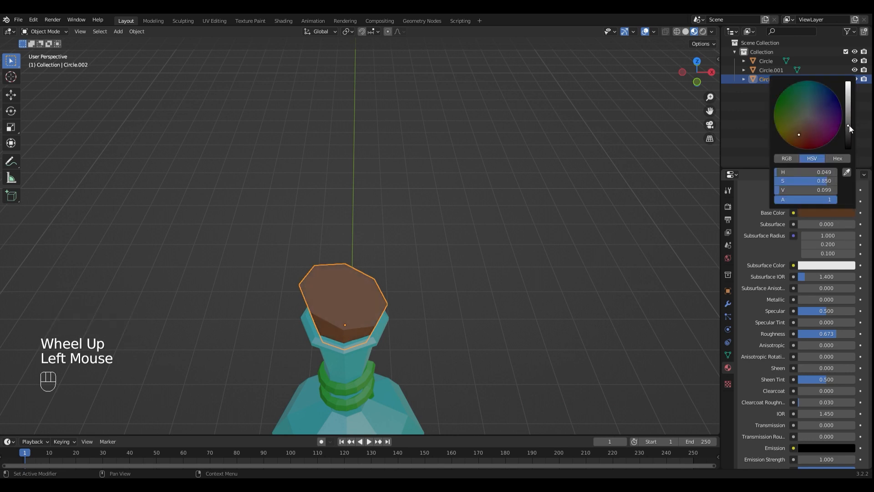
scroll("down", 3)
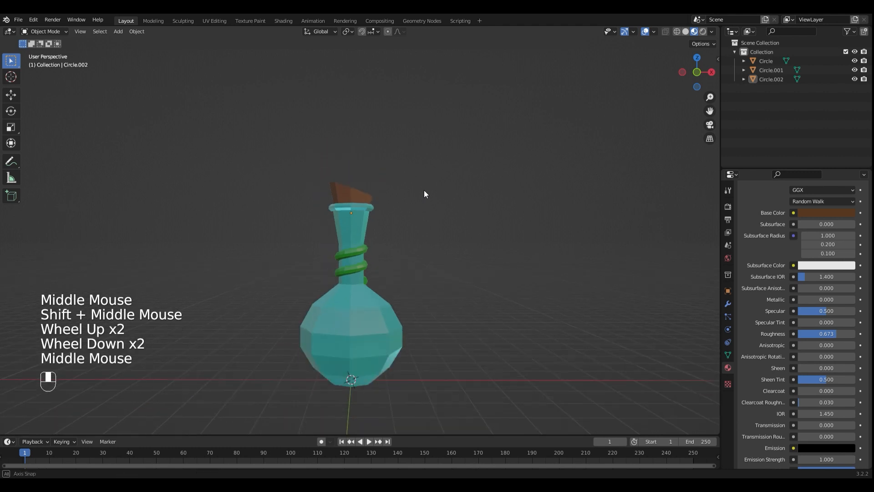
Step: Scale the cork to about 0.95 so it sits neatly in the neck
left_click(351, 284)
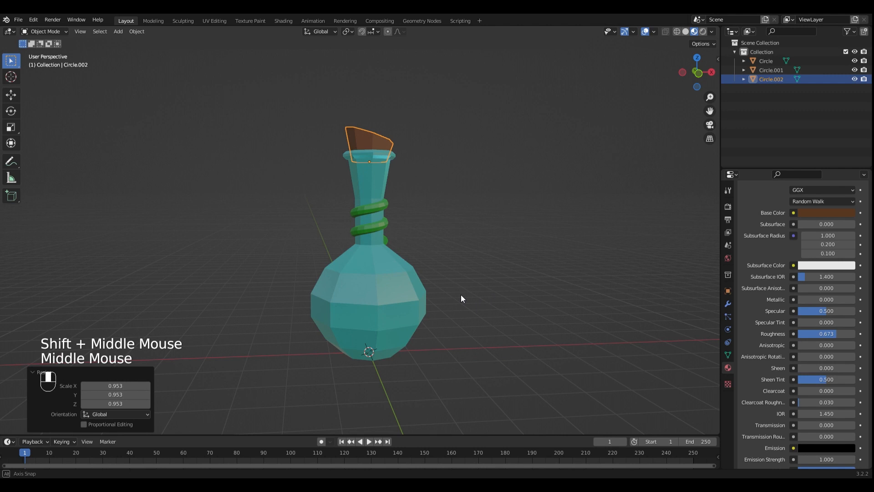
left_click_drag(461, 298, 482, 307)
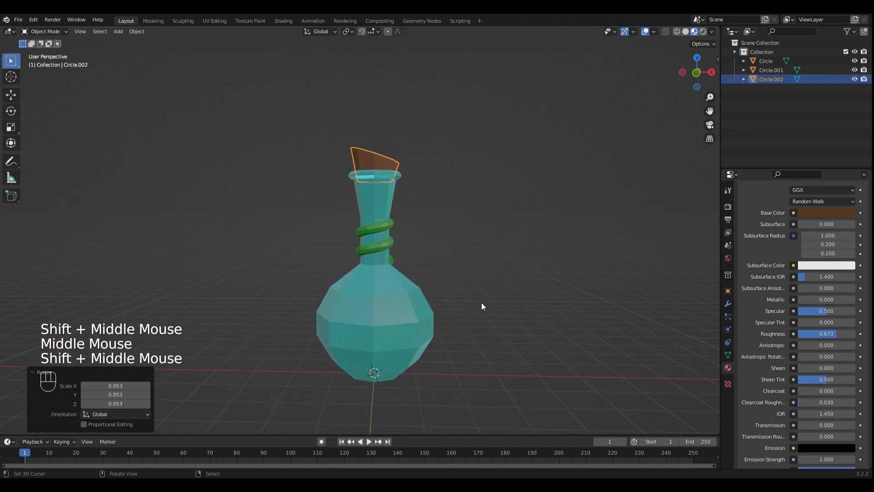
mouse_move(462, 278)
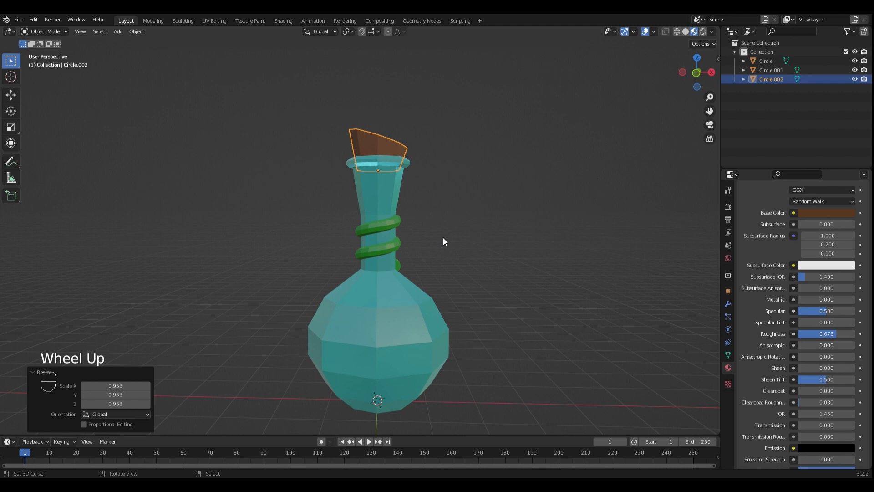
scroll("up", 3)
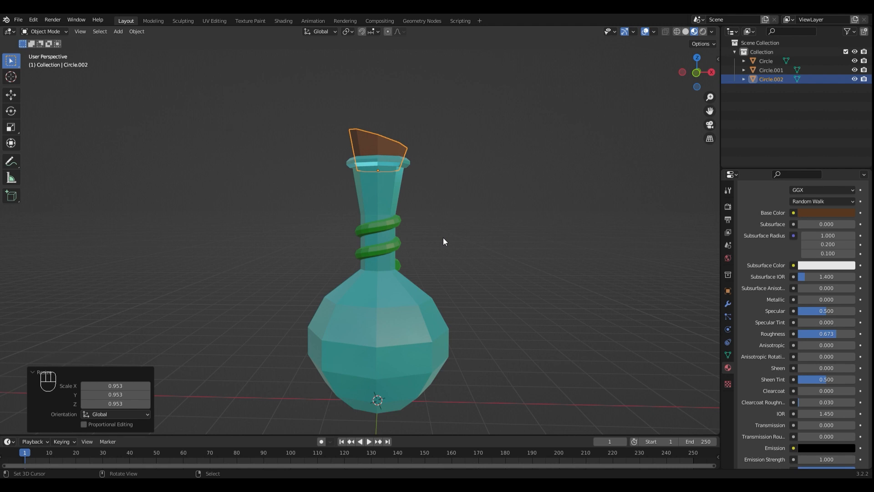